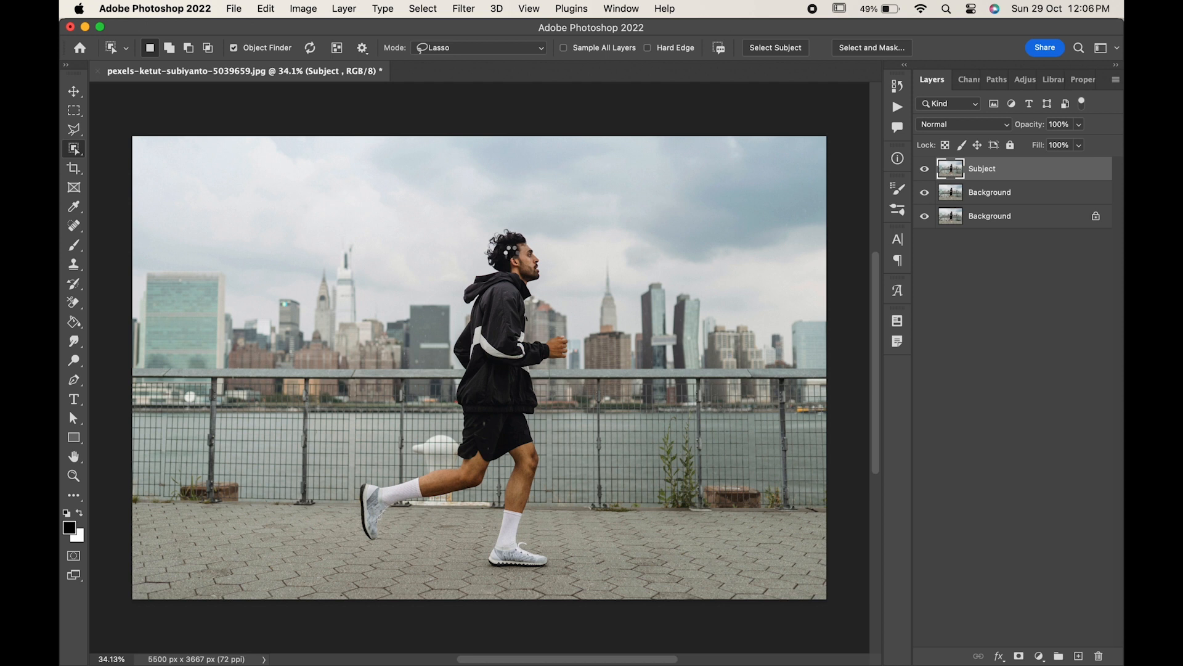
Select the runner, mask the Subject layer to him, and reload the mask as a selection
{"action": "left_click", "coordinate": [774, 48]}
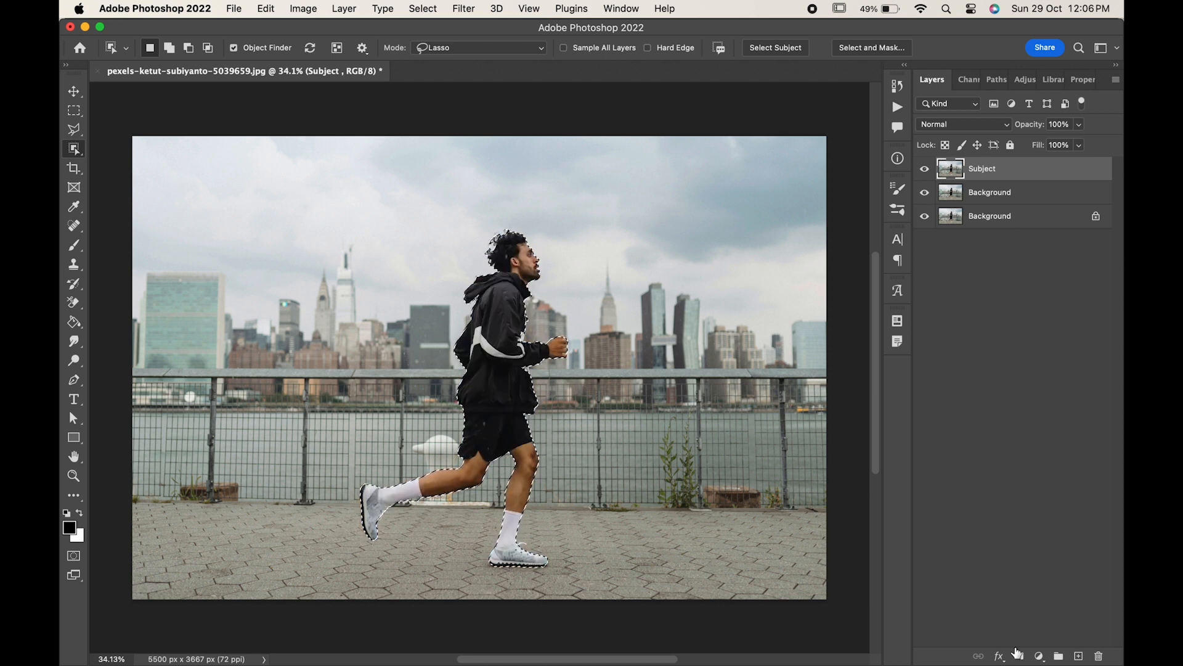
{"action": "left_click", "coordinate": [1018, 655]}
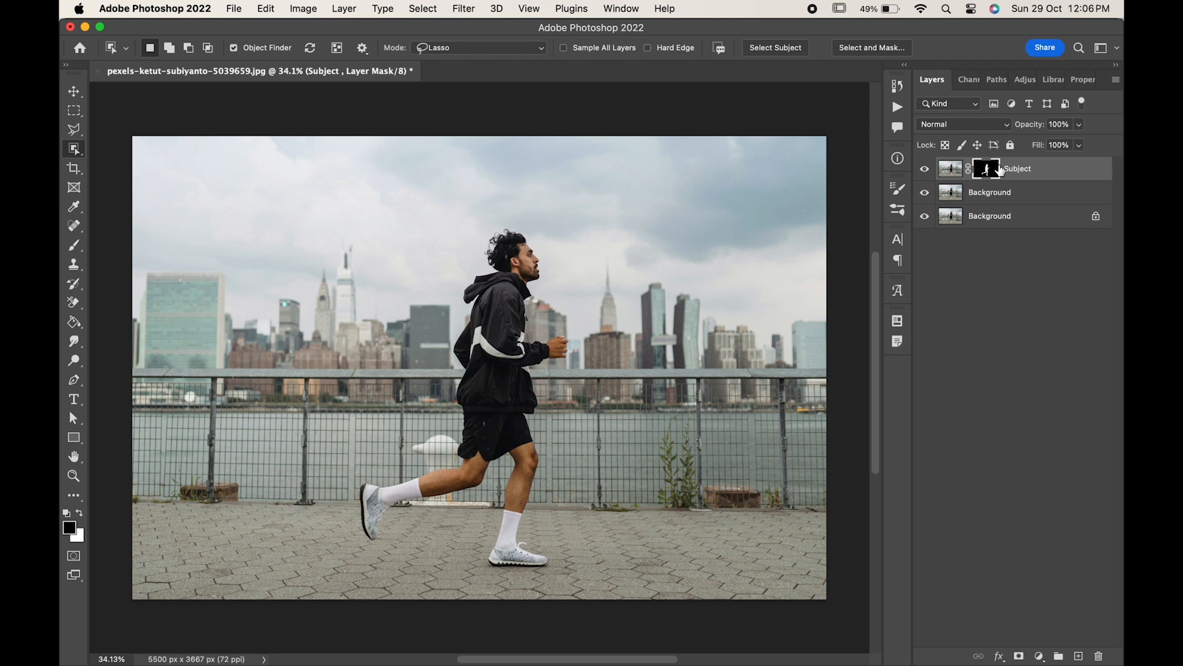
{"action": "left_click", "coordinate": [985, 168]}
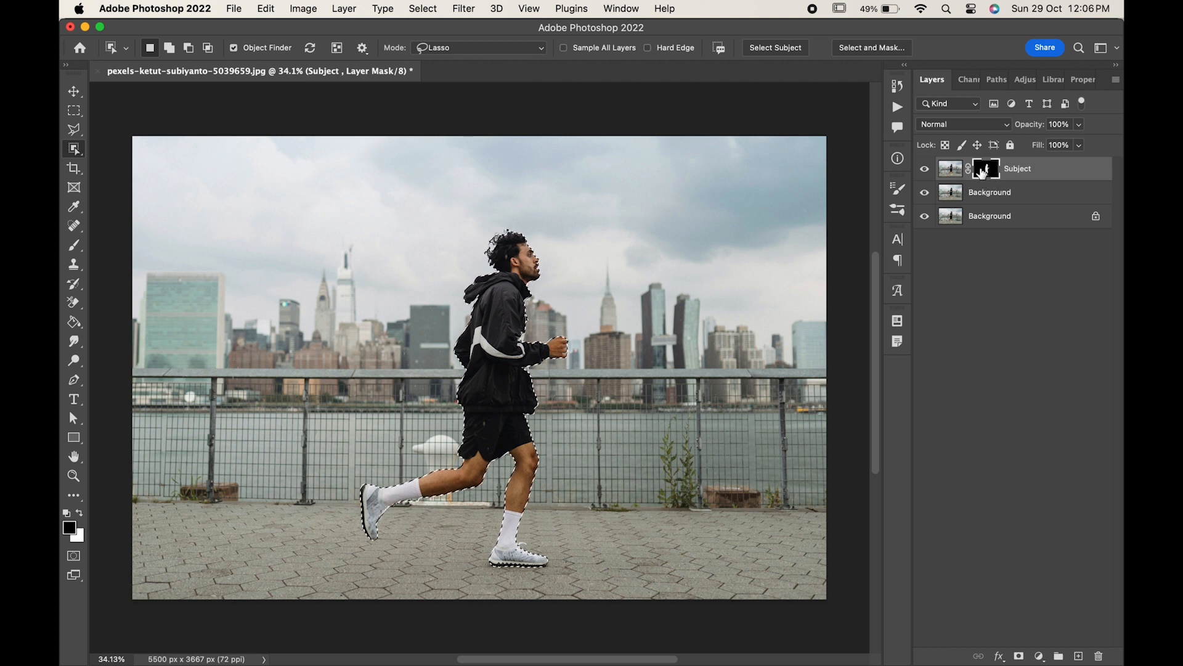
Make the unlocked Background copy layer active and clear the runner selection
{"action": "left_click", "coordinate": [989, 192]}
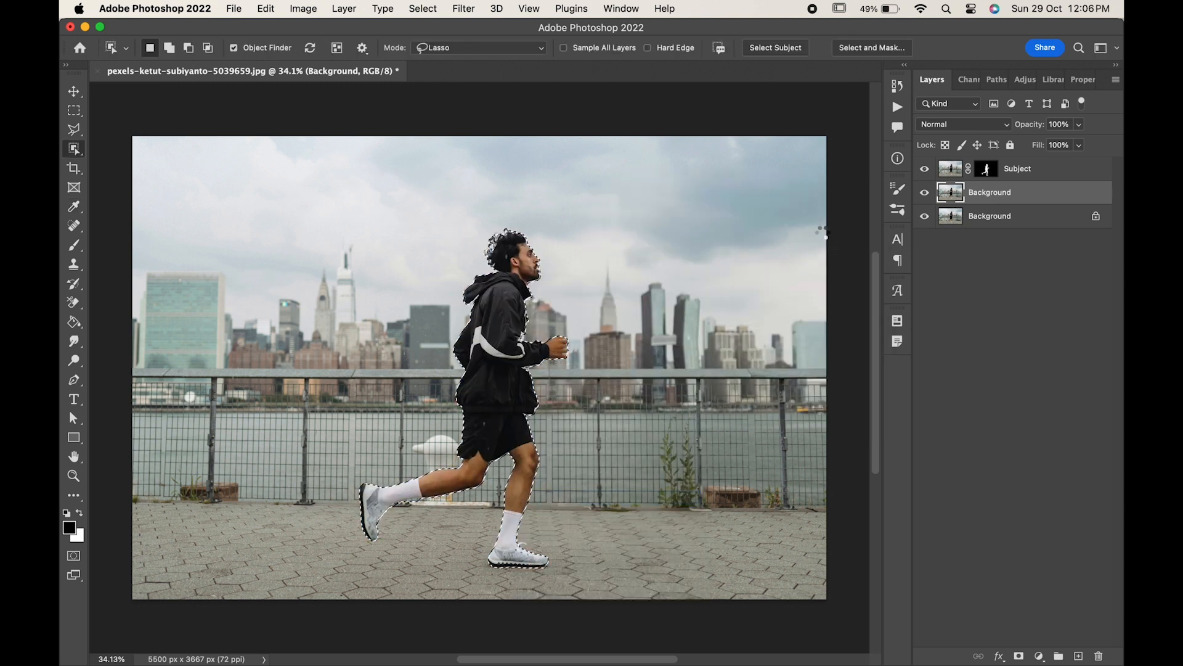
{"action": "left_click", "coordinate": [924, 169]}
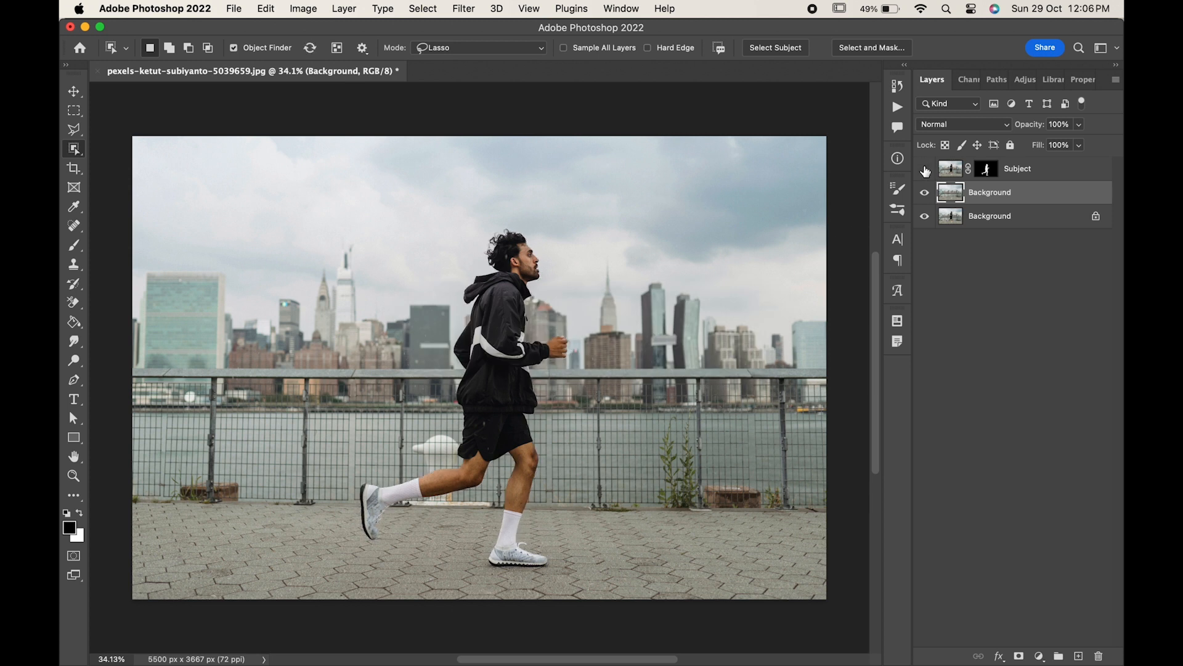
{"action": "left_click", "coordinate": [924, 168]}
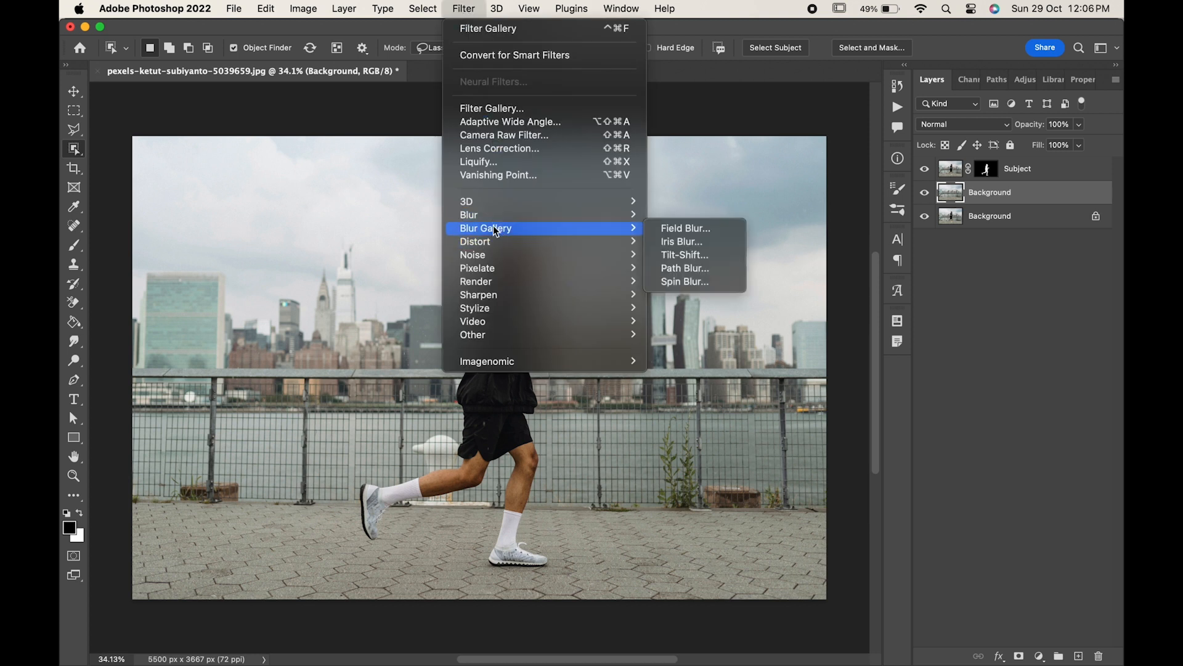
Apply a horizontal Path Blur with Speed 78% and Taper 8% to the Background copy
{"action": "left_click", "coordinate": [683, 268]}
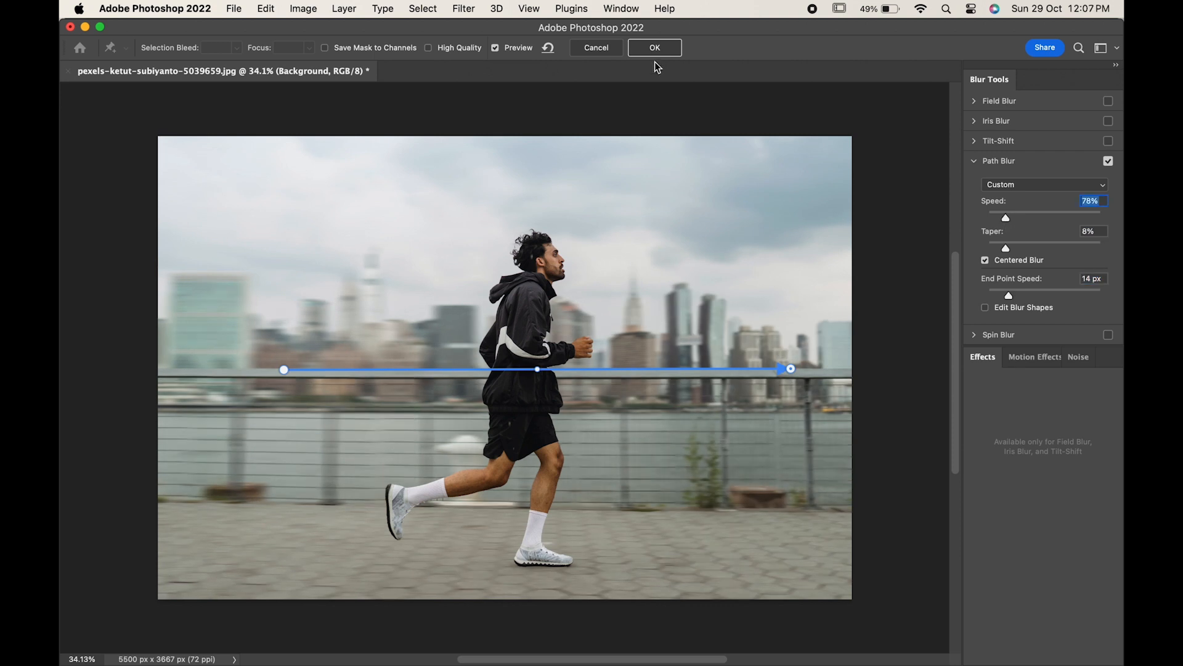
{"action": "left_click", "coordinate": [654, 47]}
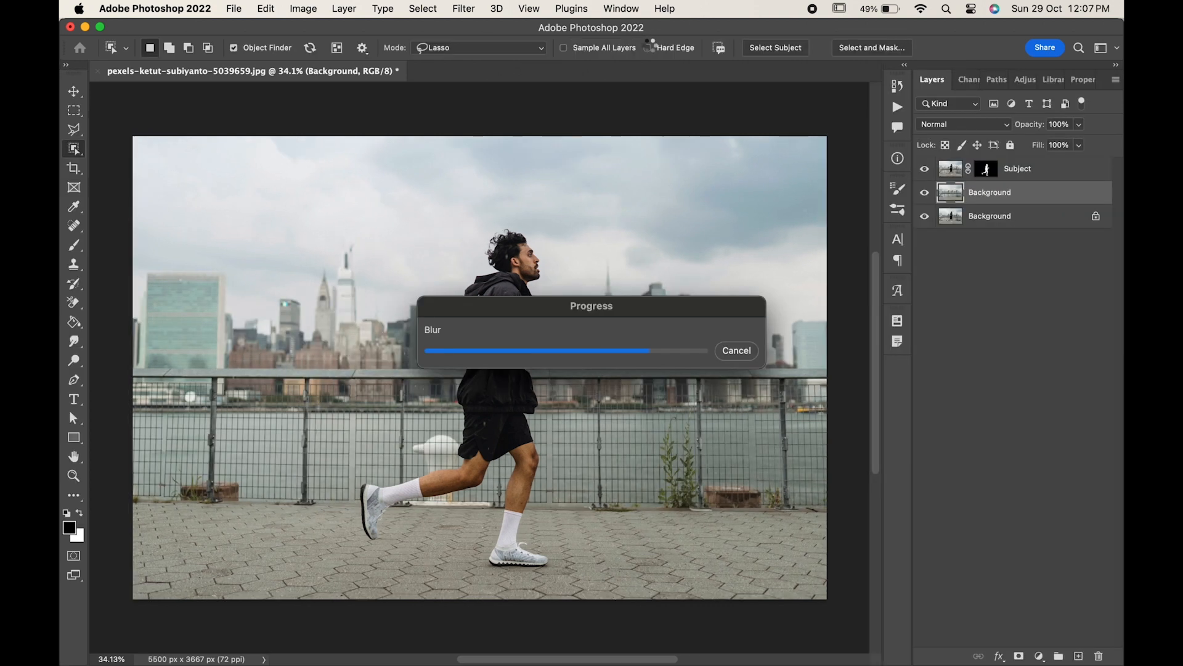